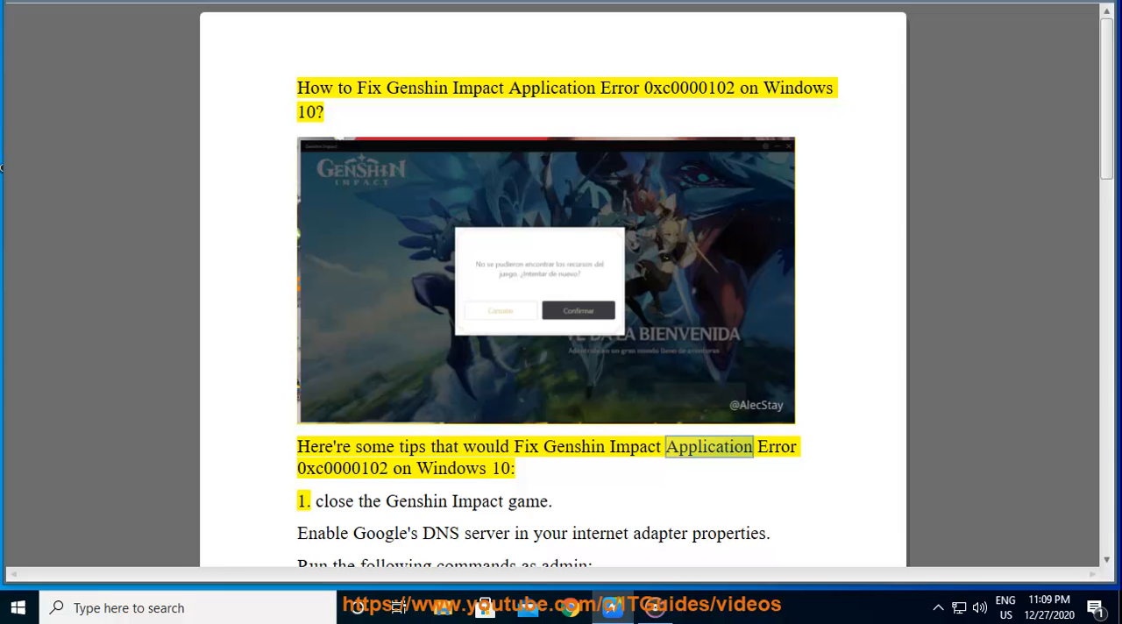
Select the key words Impact, DNS and properties in the Word fix steps
double_click(342, 468)
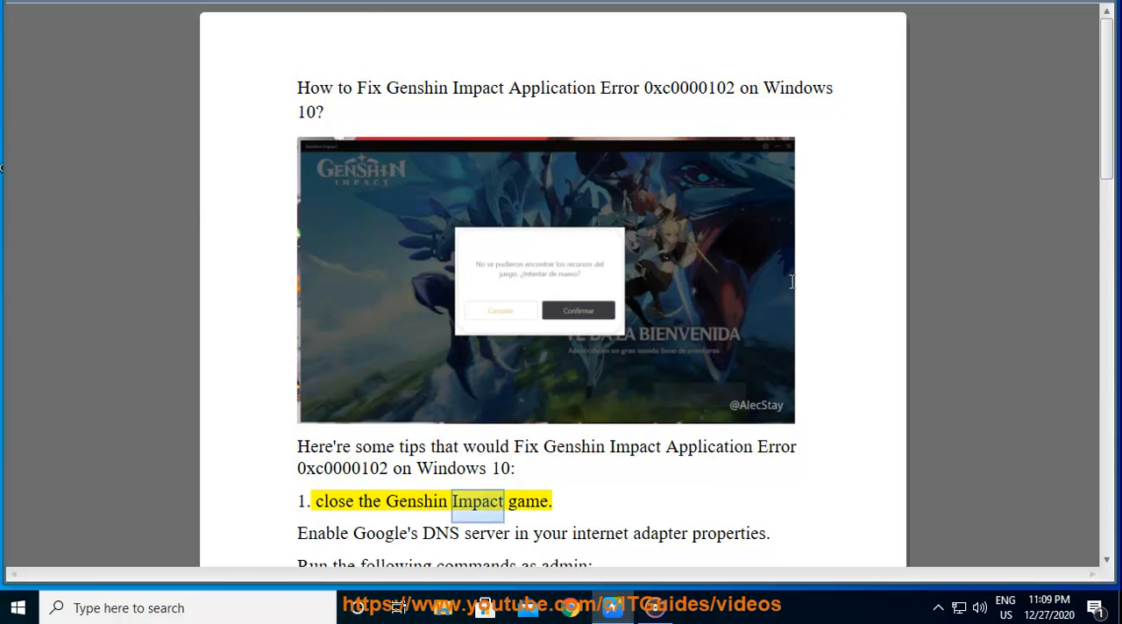
double_click(440, 533)
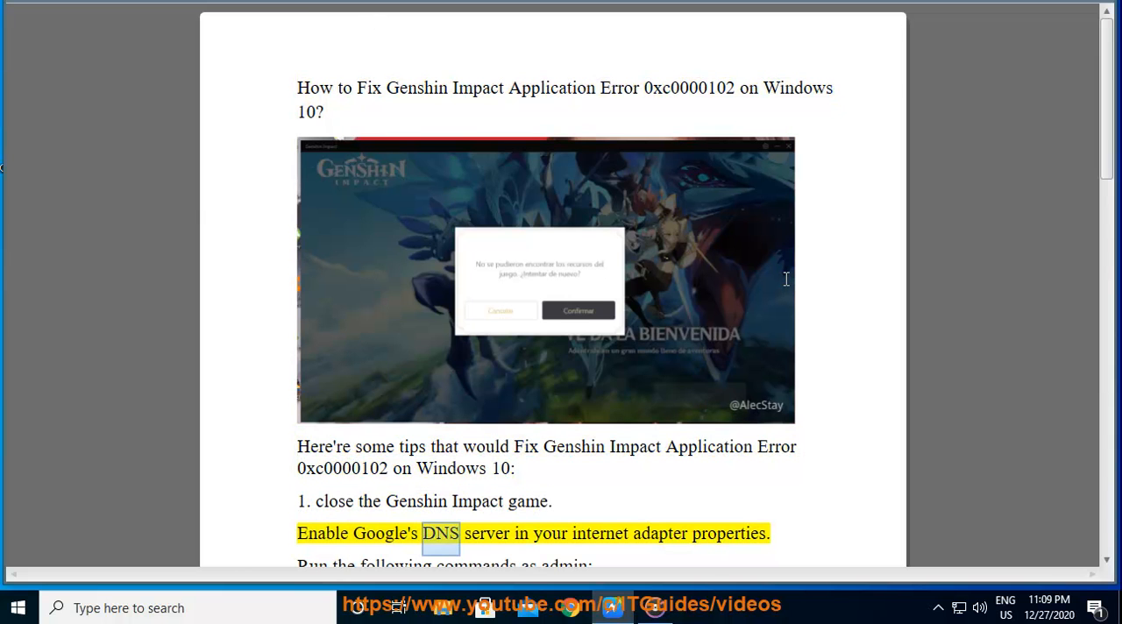
double_click(728, 532)
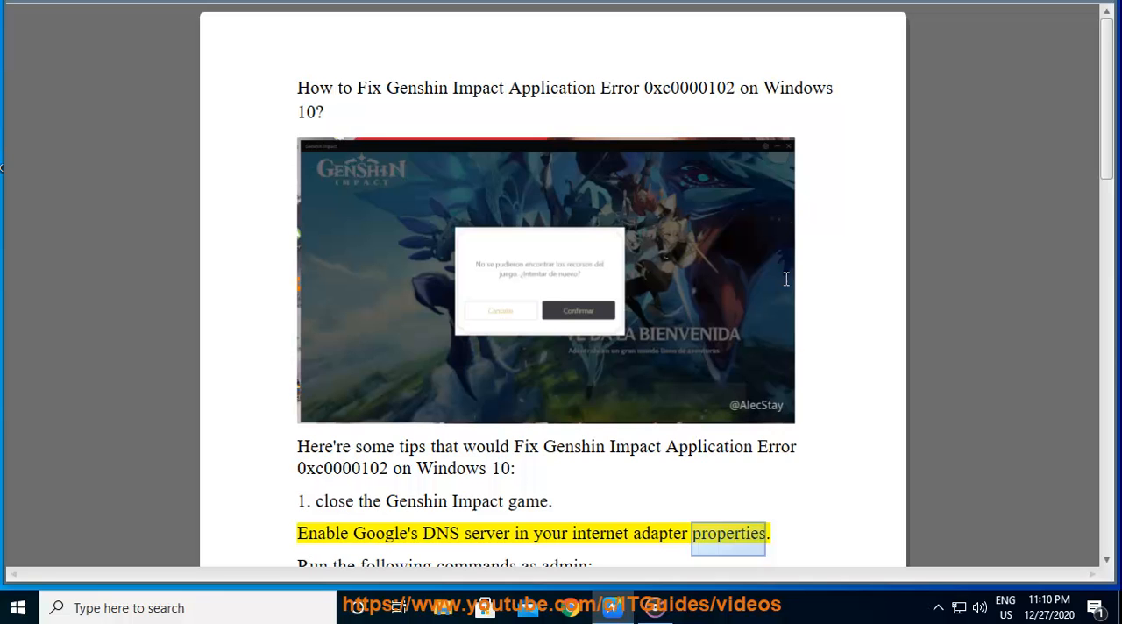
Scroll down to the GenshinImpact.exe tip, then put Word away to show the desktop
scroll(down, 3)
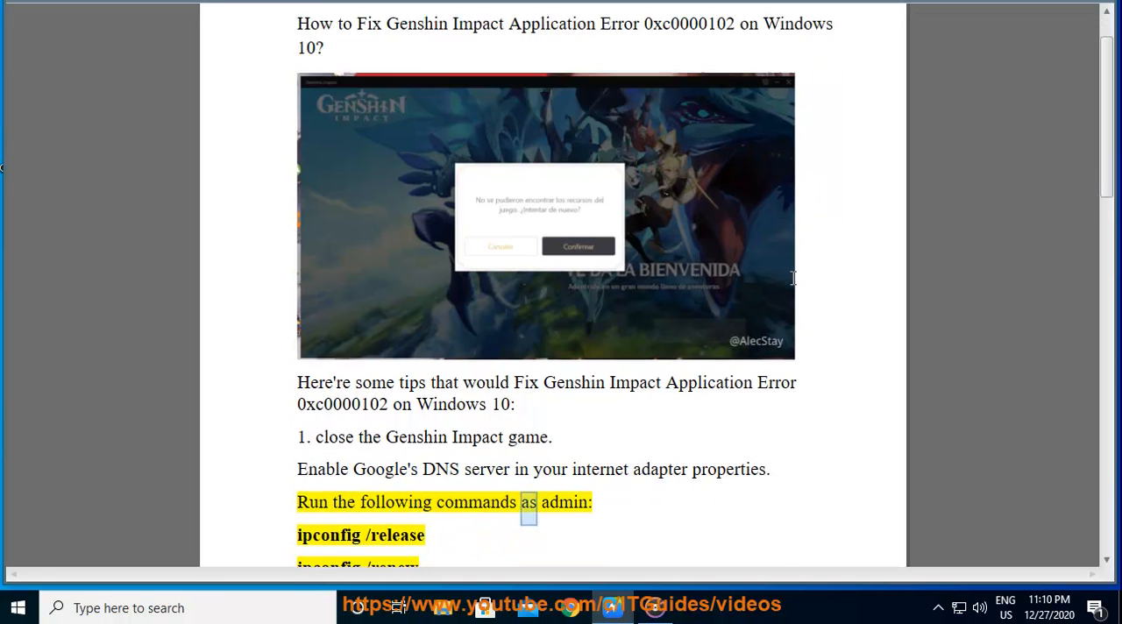
scroll(down, 3)
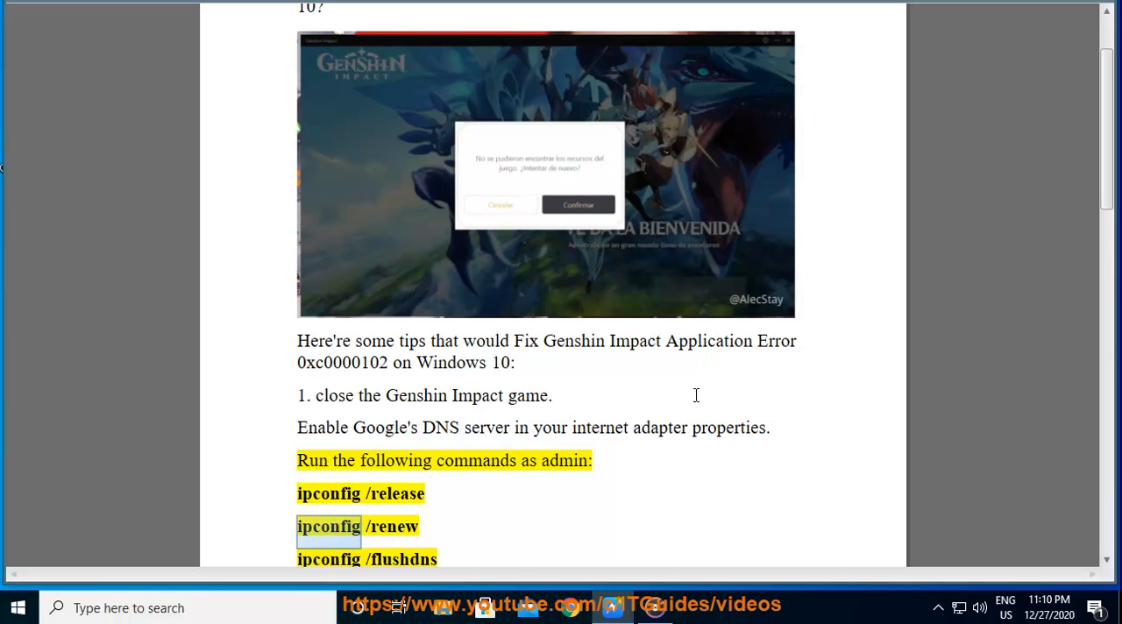
scroll(down, 3)
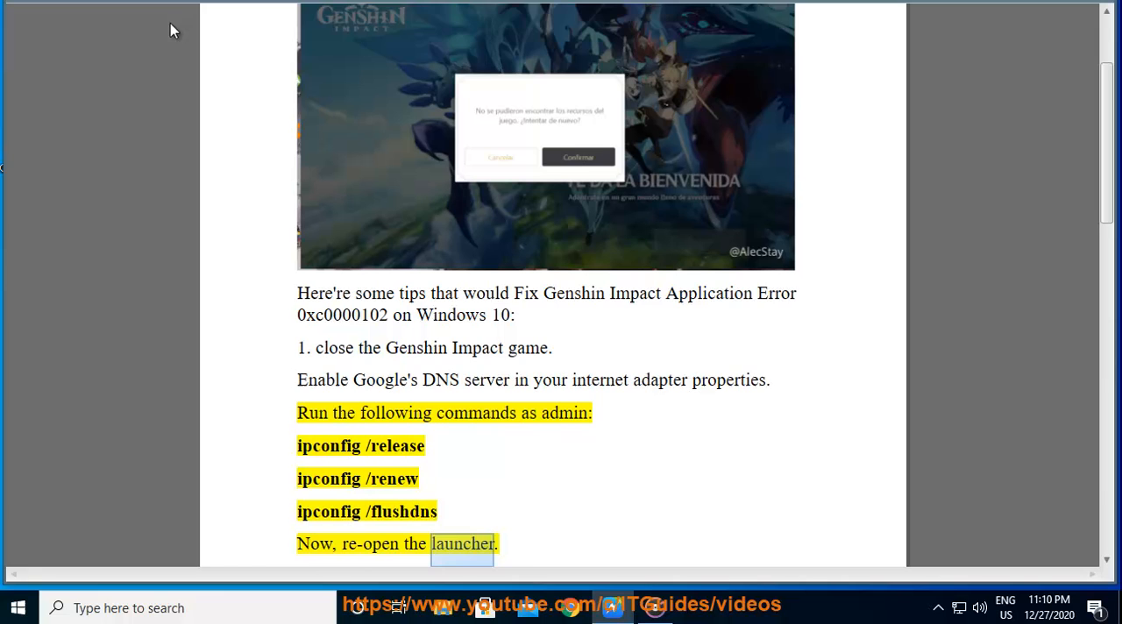
scroll(down, 3)
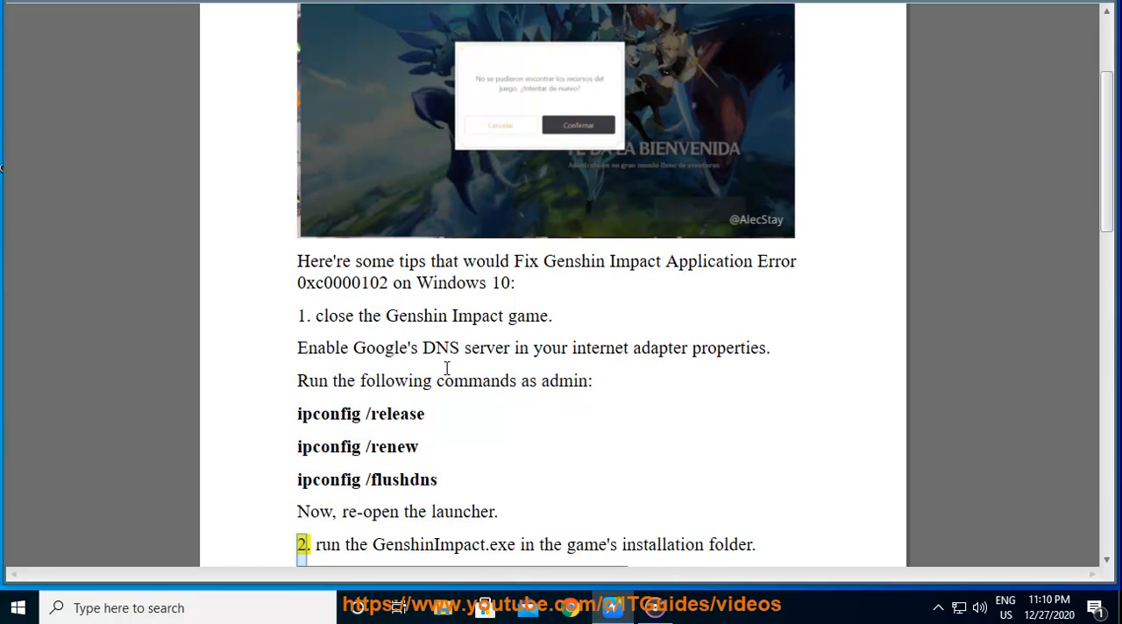
drag(317, 316, 552, 315)
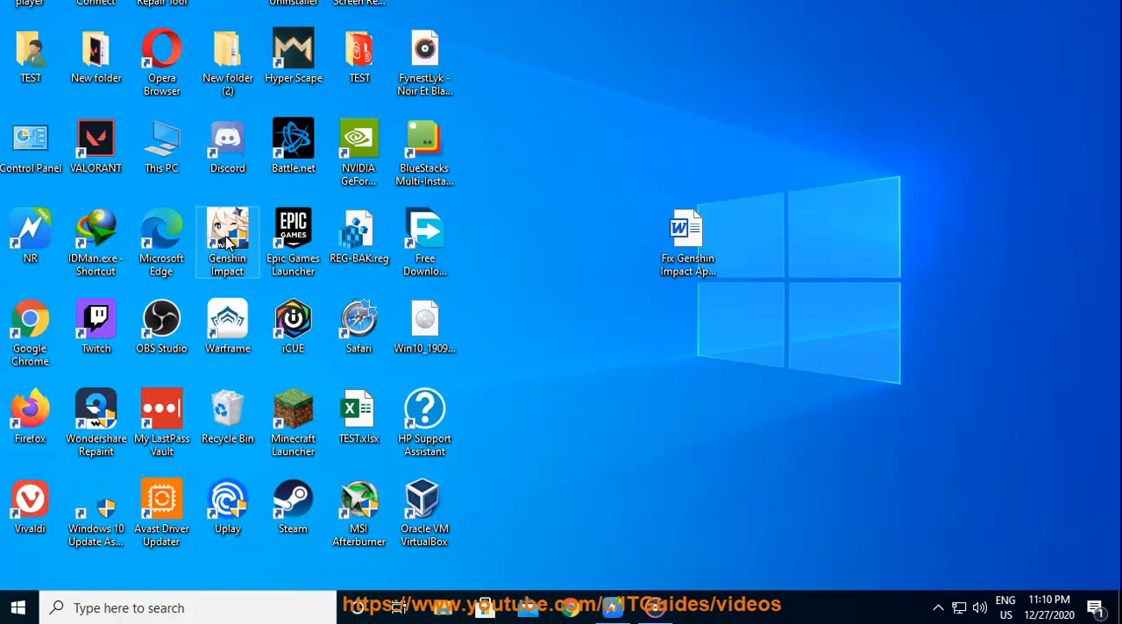
Open Task Manager's process list and bring up launcher.exe's options to end it
double_click(226, 241)
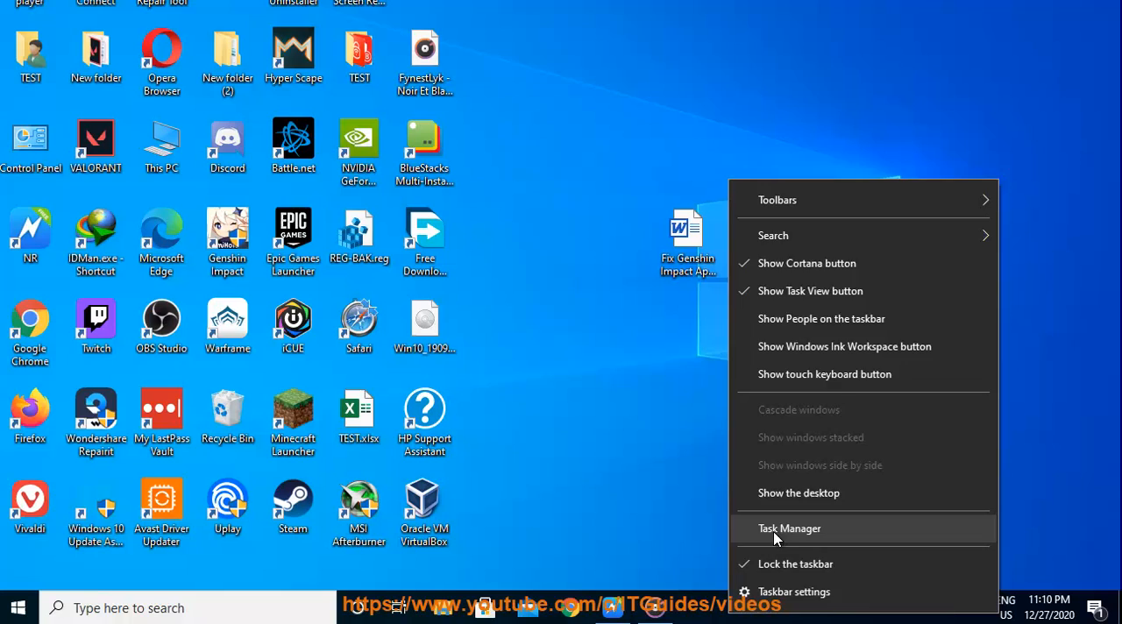
click(790, 528)
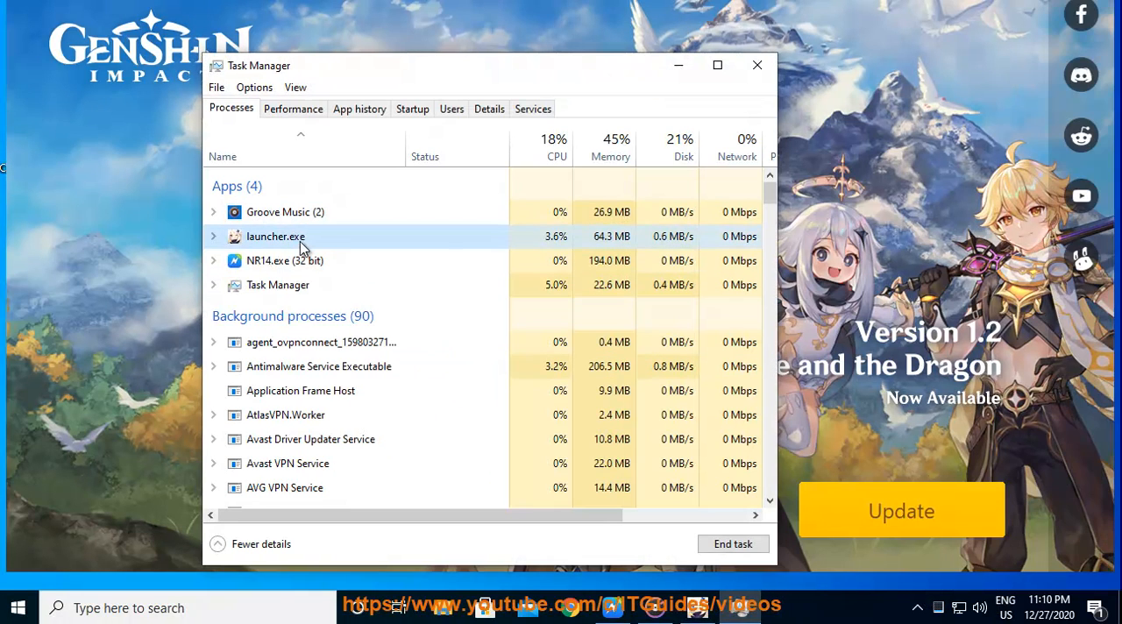
right_click(275, 236)
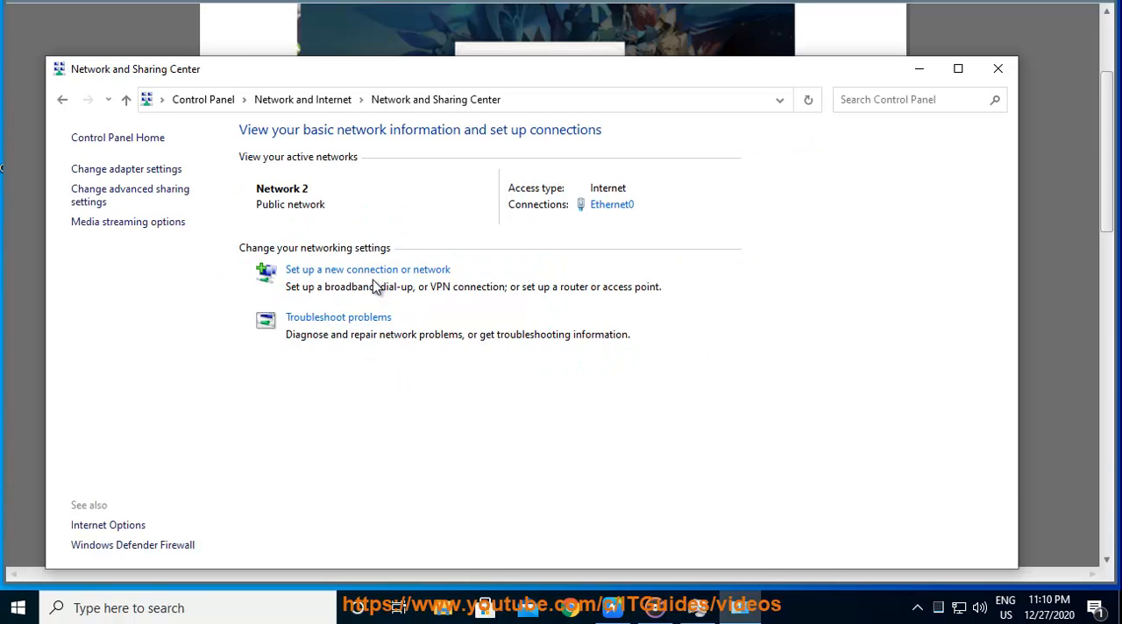
Give Ethernet0's IPv4 settings manual DNS servers 8.8.8.8 and 8.8.4.4
click(611, 204)
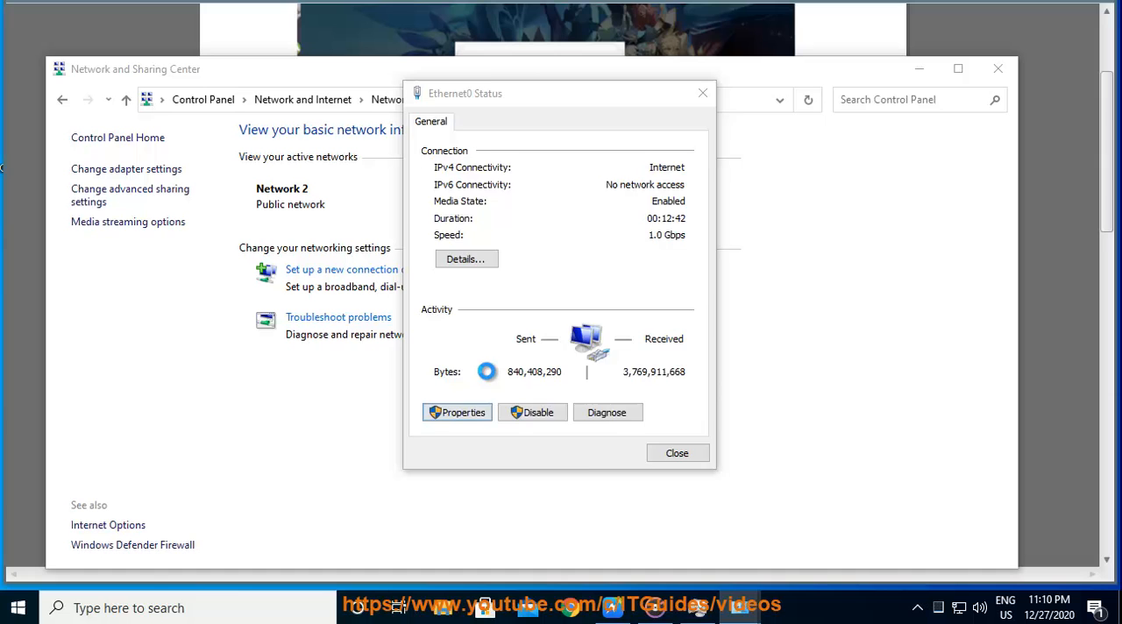
click(457, 412)
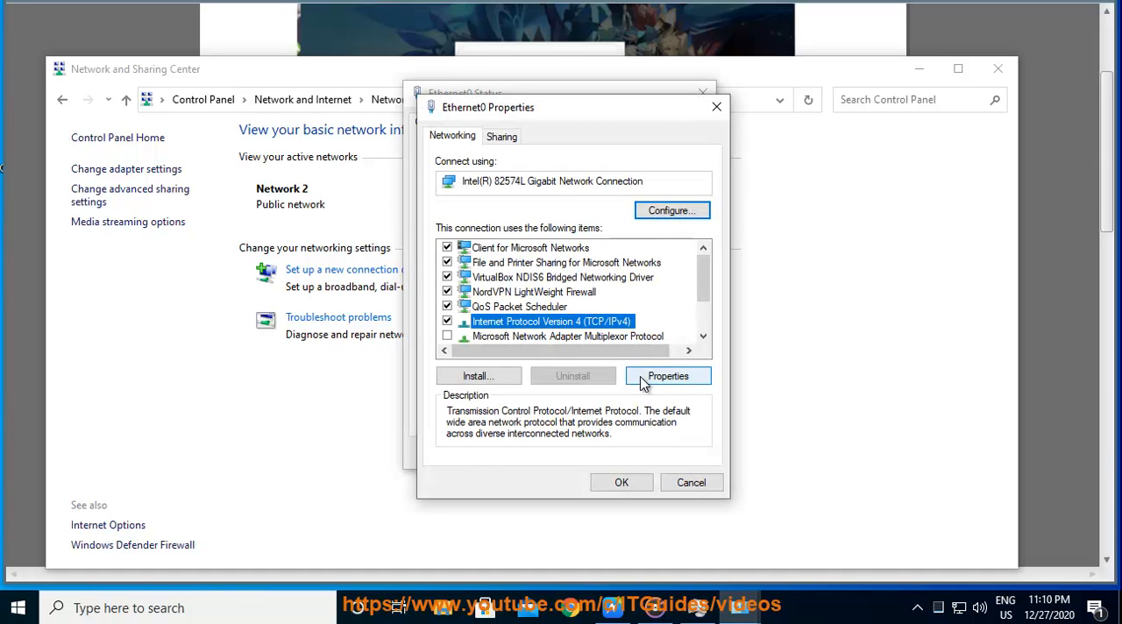
click(668, 375)
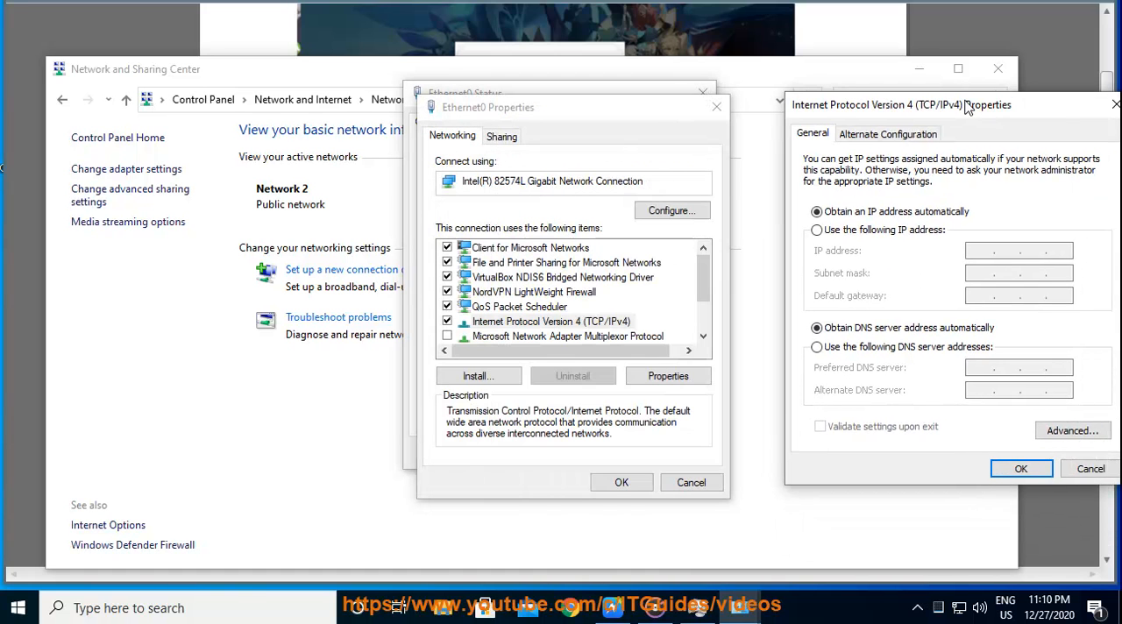
click(758, 352)
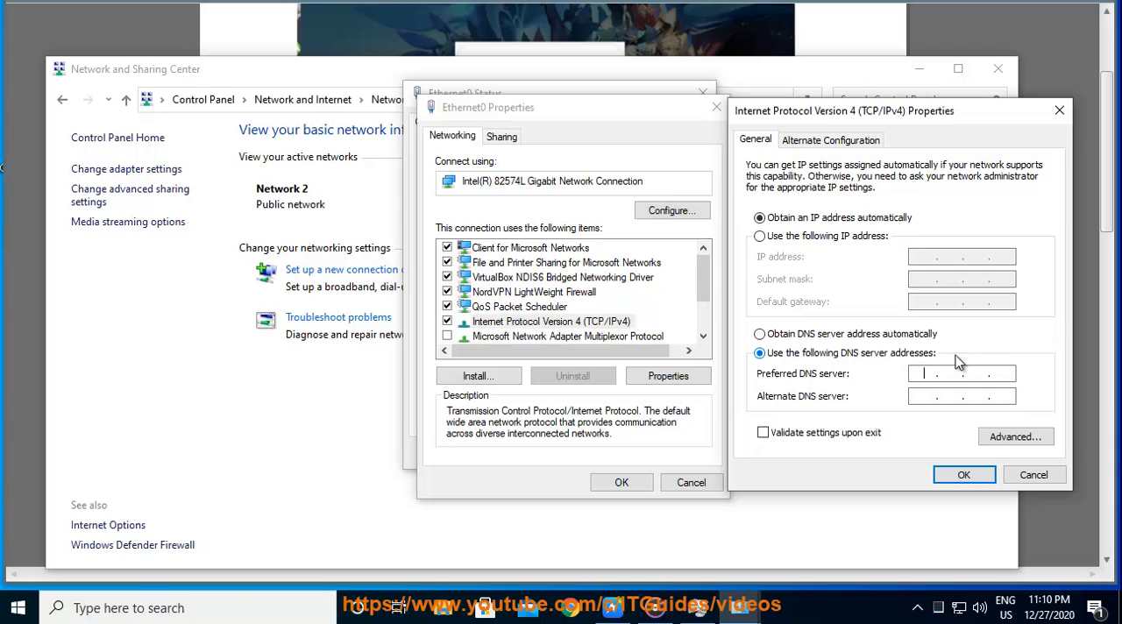
text(8.8..)
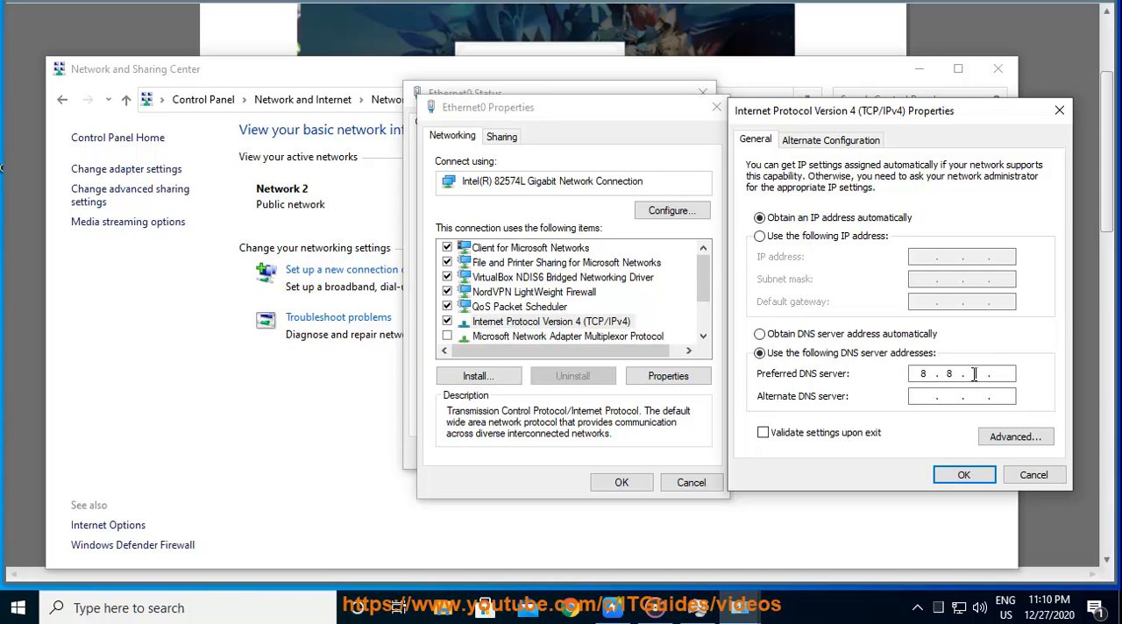
text(8)
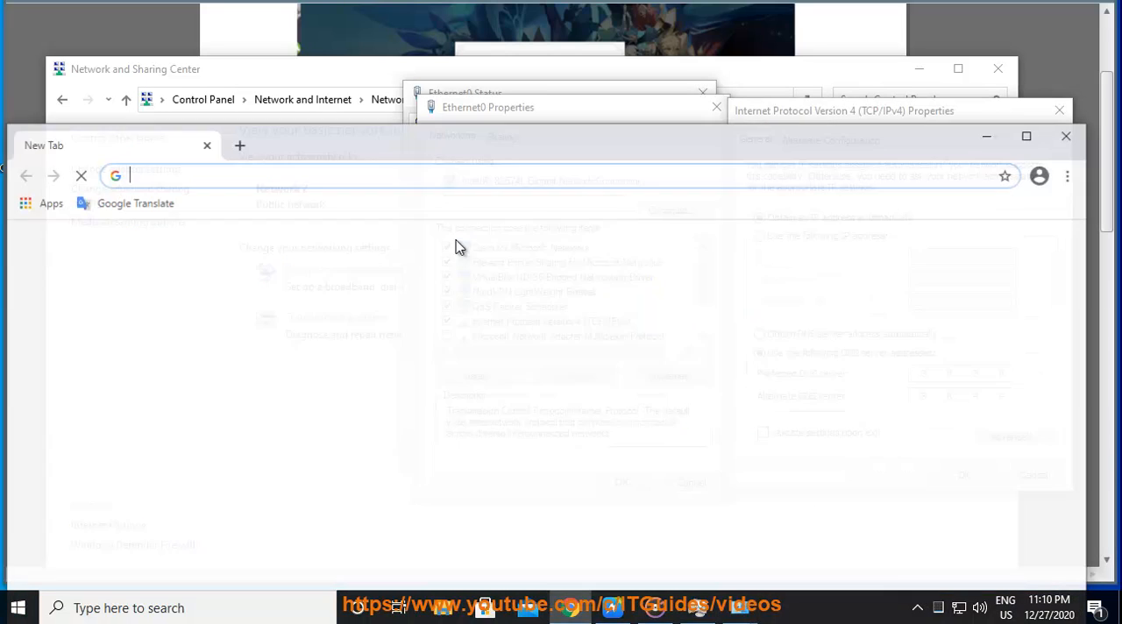
text(GOOGLE+DNS&aqs=chrome.0.i433l3j0l5.1793j0j7&sourceid=chrome&ie=UTF-8)
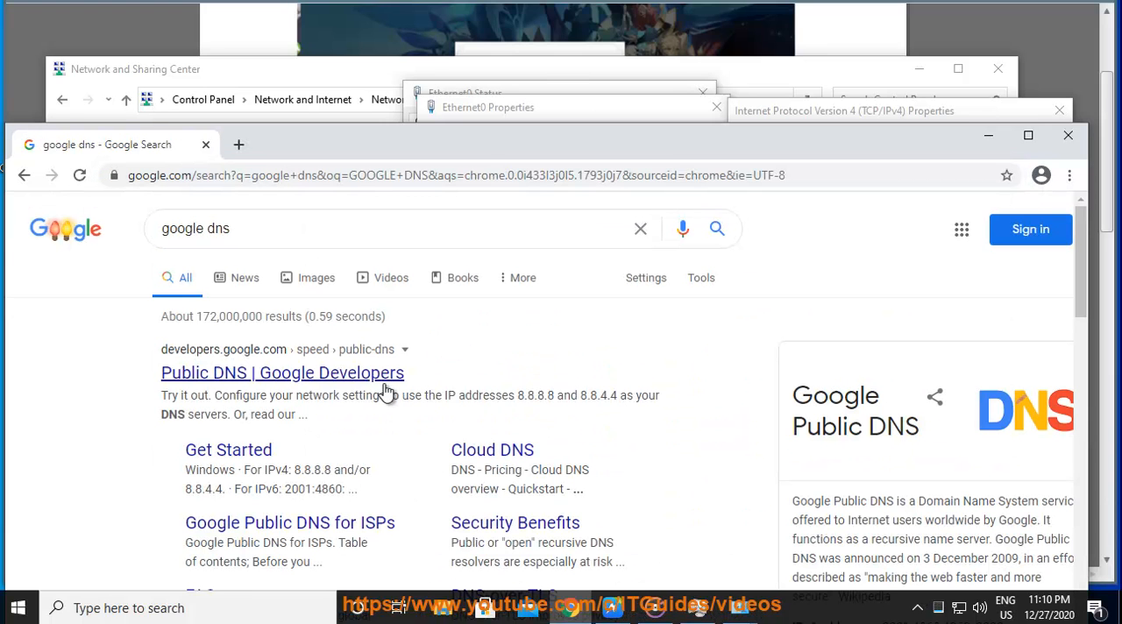
drag(434, 395, 661, 395)
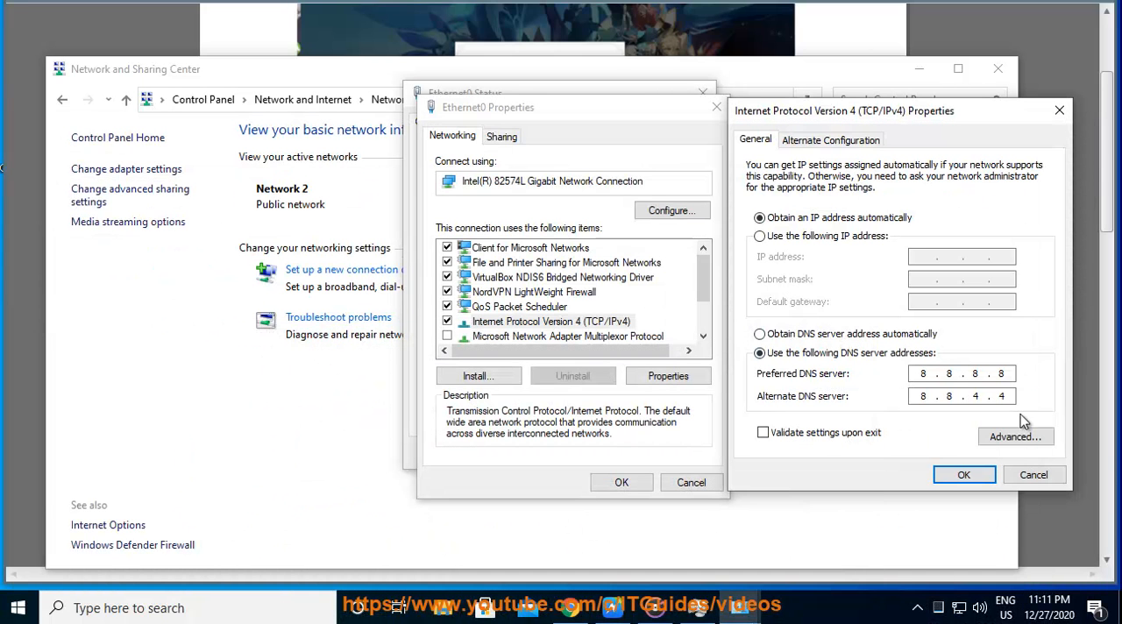
Confirm the Google DNS addresses and close the Ethernet0 Properties dialog
click(963, 474)
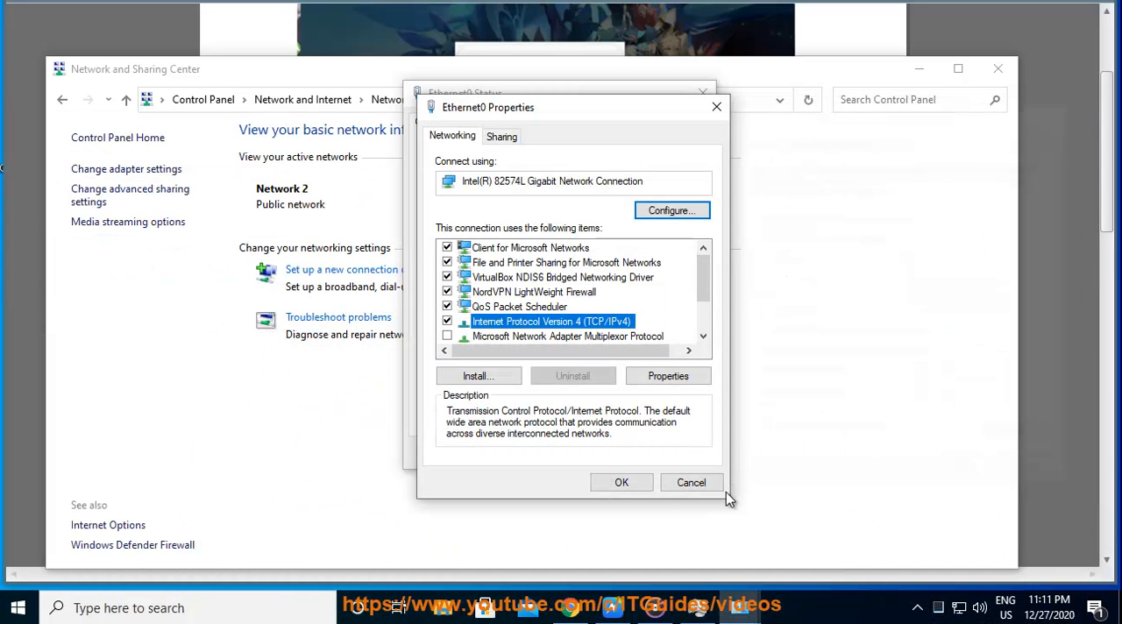
click(691, 482)
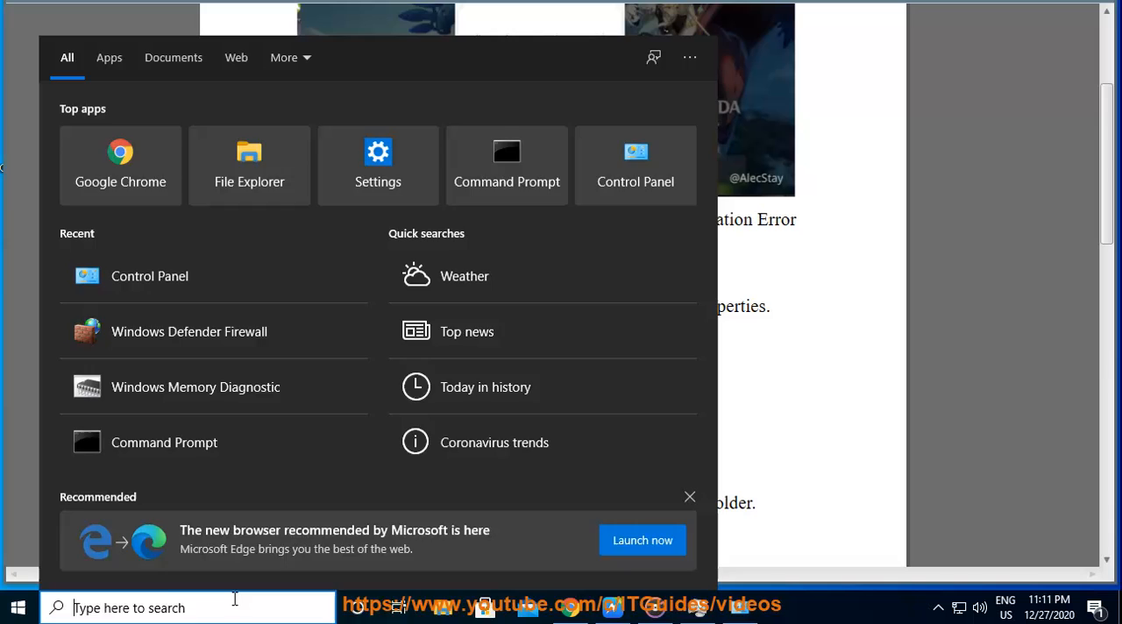
In an admin Command Prompt, run ipconfig /release, /renew and /flushdns
text(C)
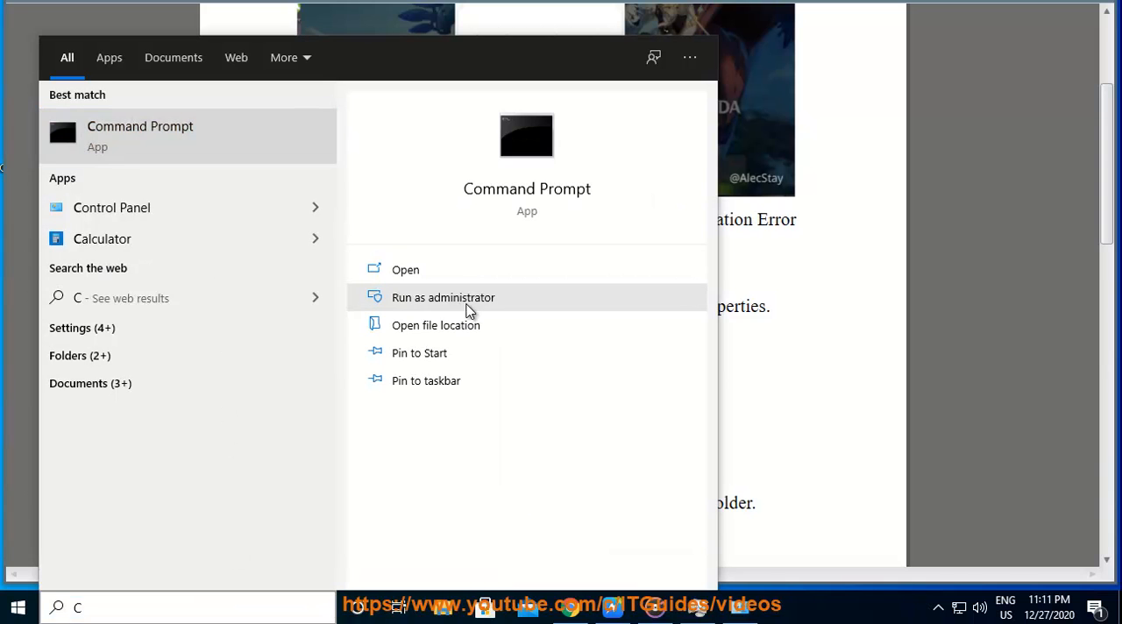
click(442, 297)
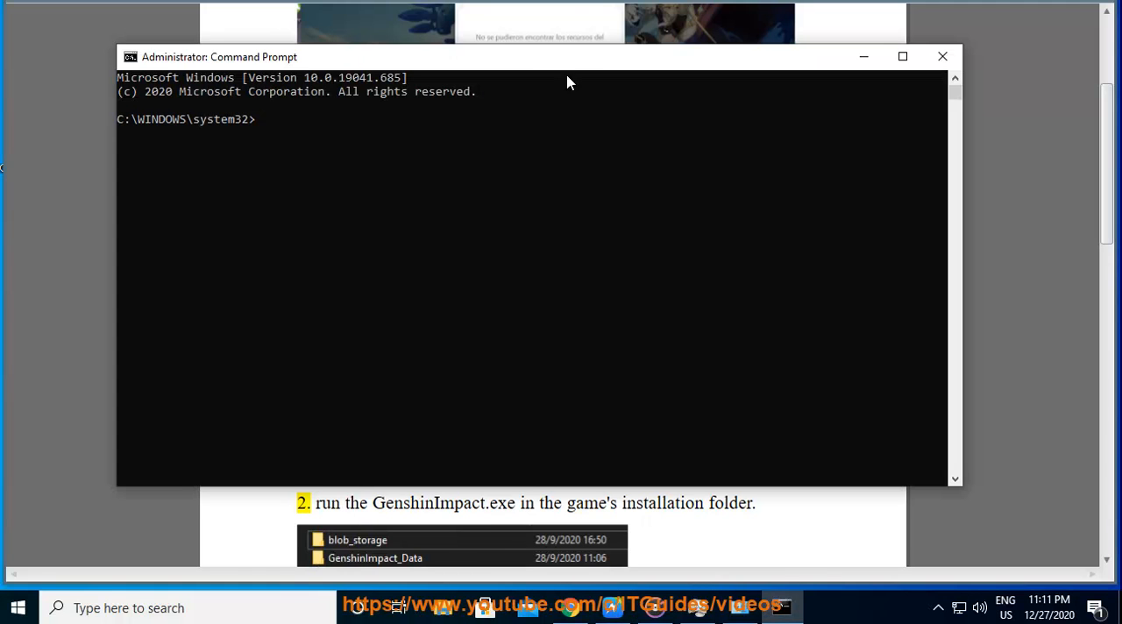
drag(219, 57, 630, 111)
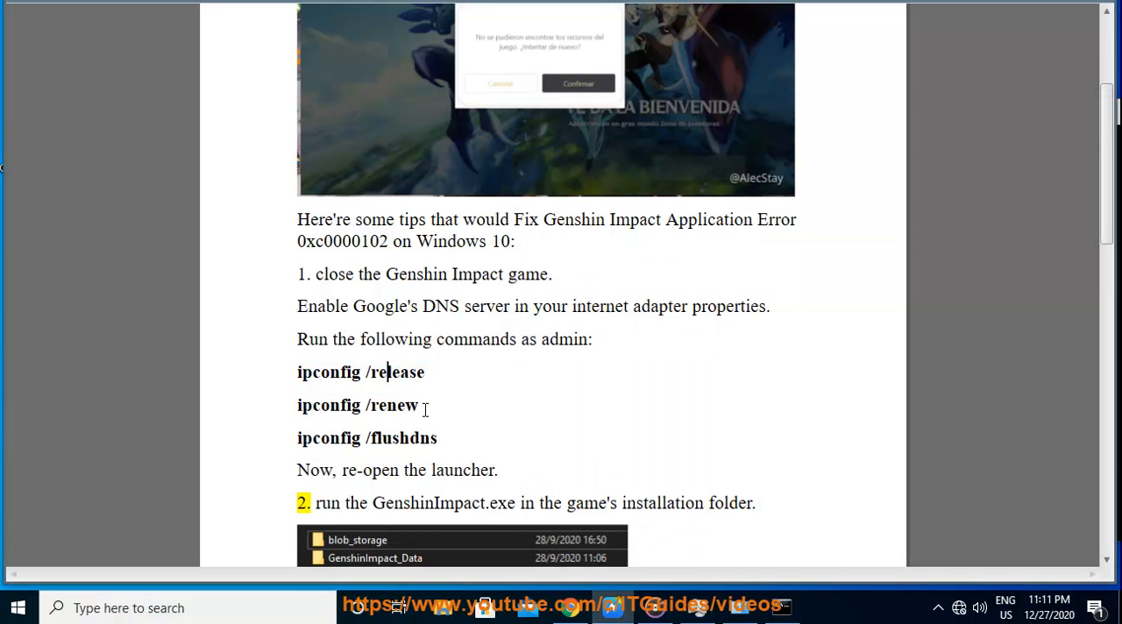
right_click(356, 405)
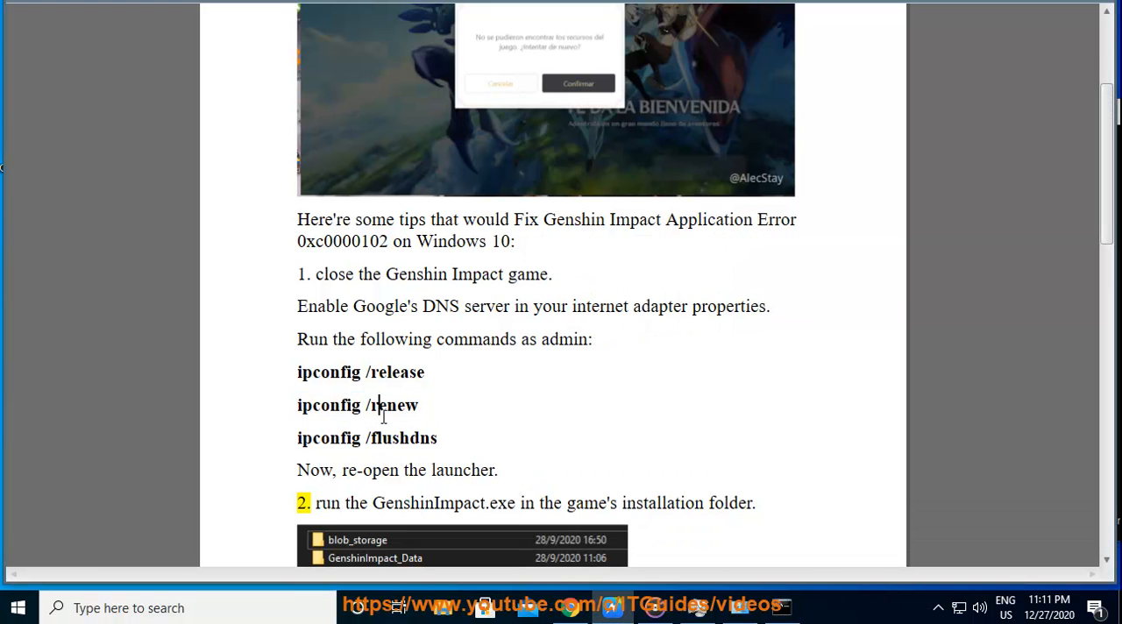
right_click(382, 416)
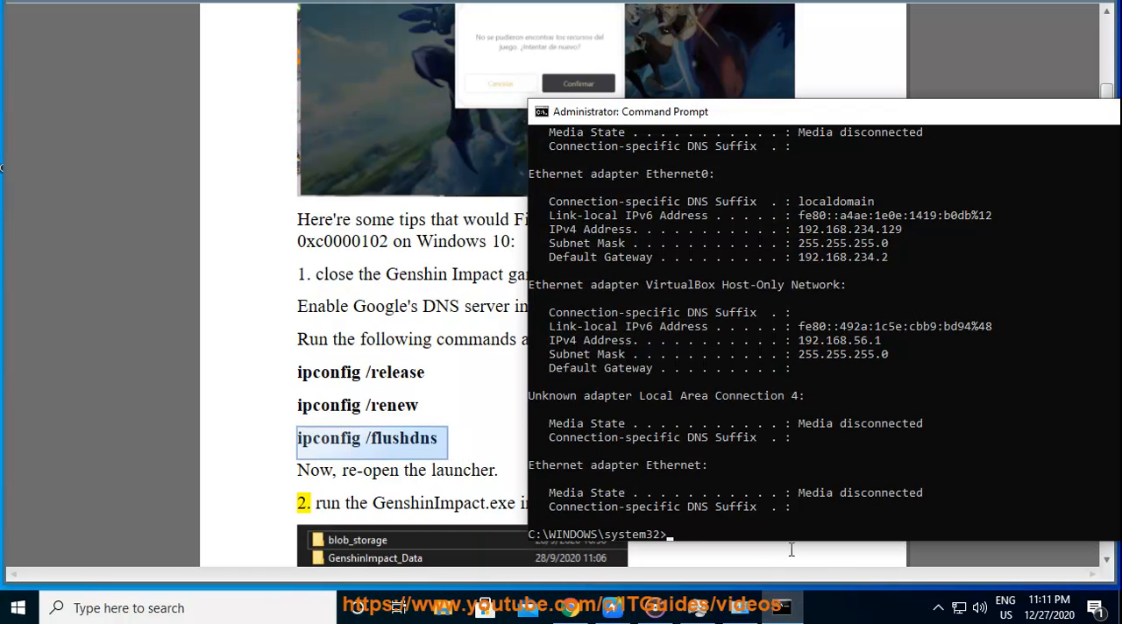
text(ipconfig /flushdns)
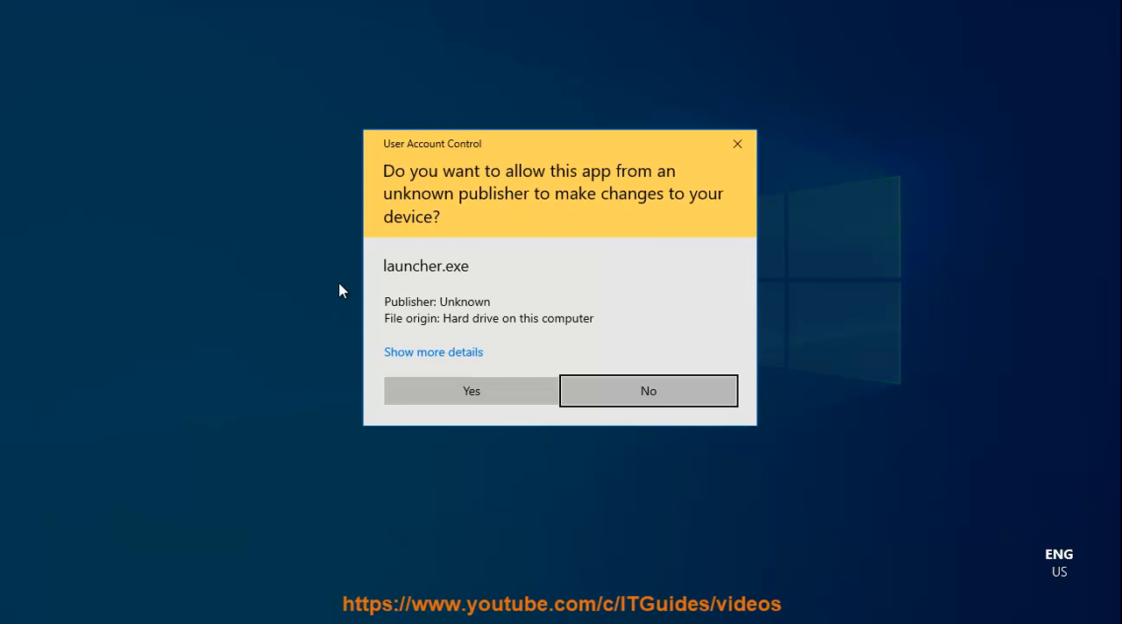
Allow launcher.exe through the User Account Control prompt
click(647, 390)
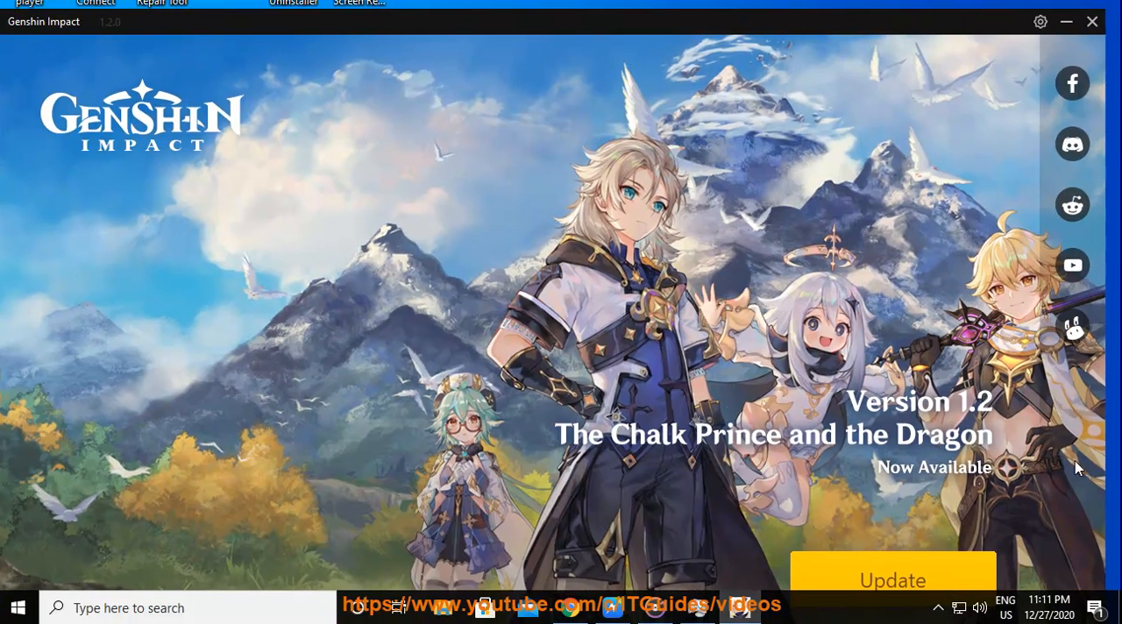
mouse_move(875, 371)
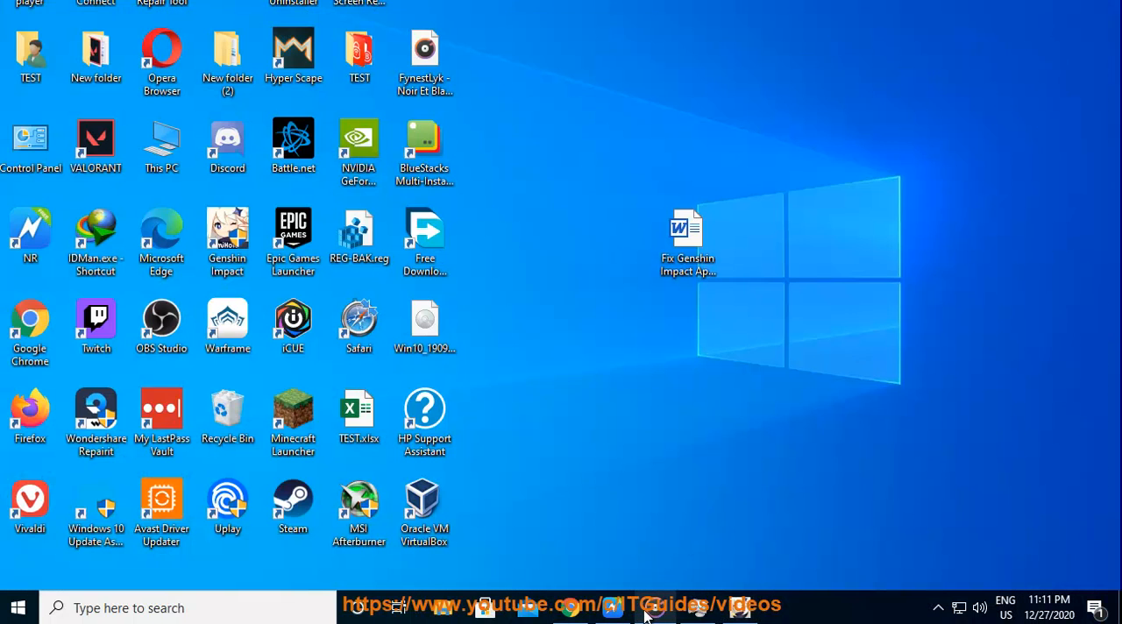
double_click(687, 236)
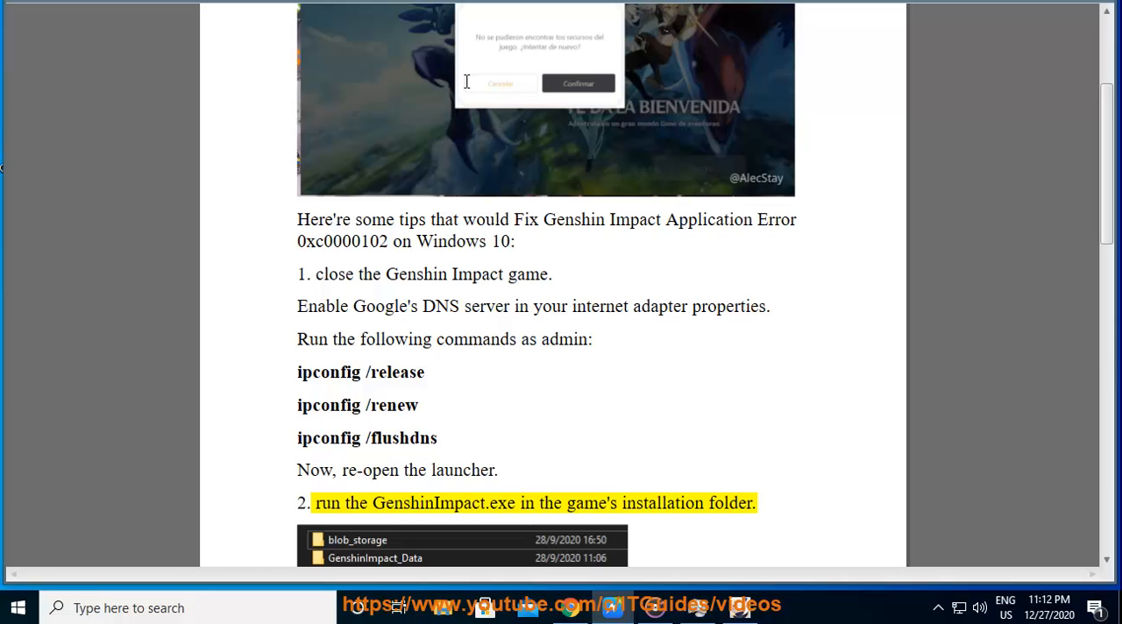
double_click(591, 502)
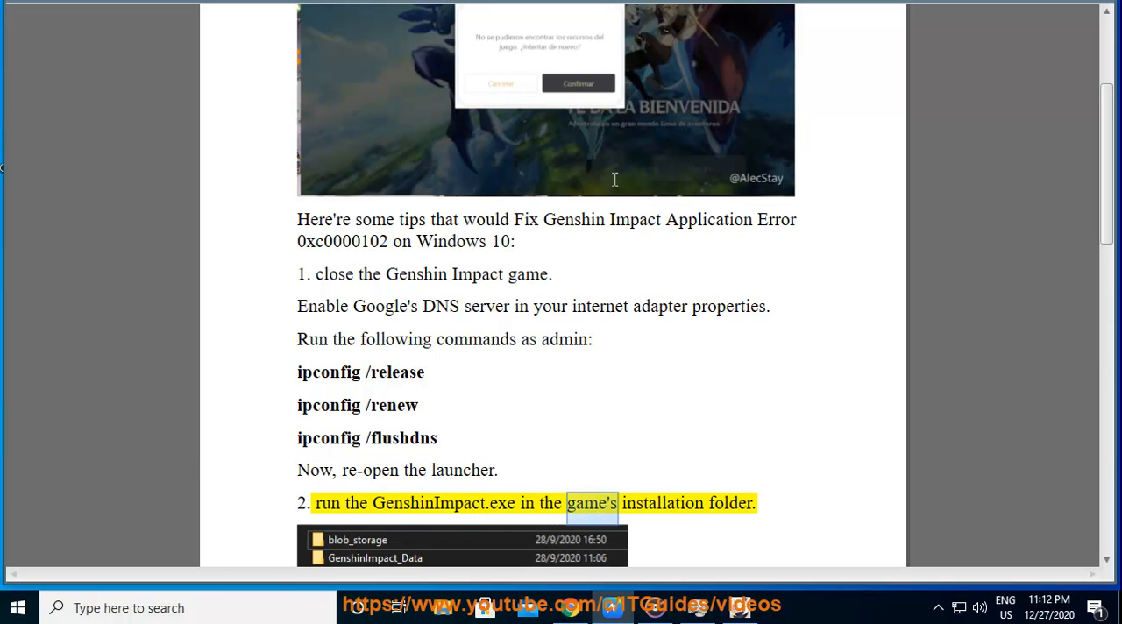
scroll(down, 3)
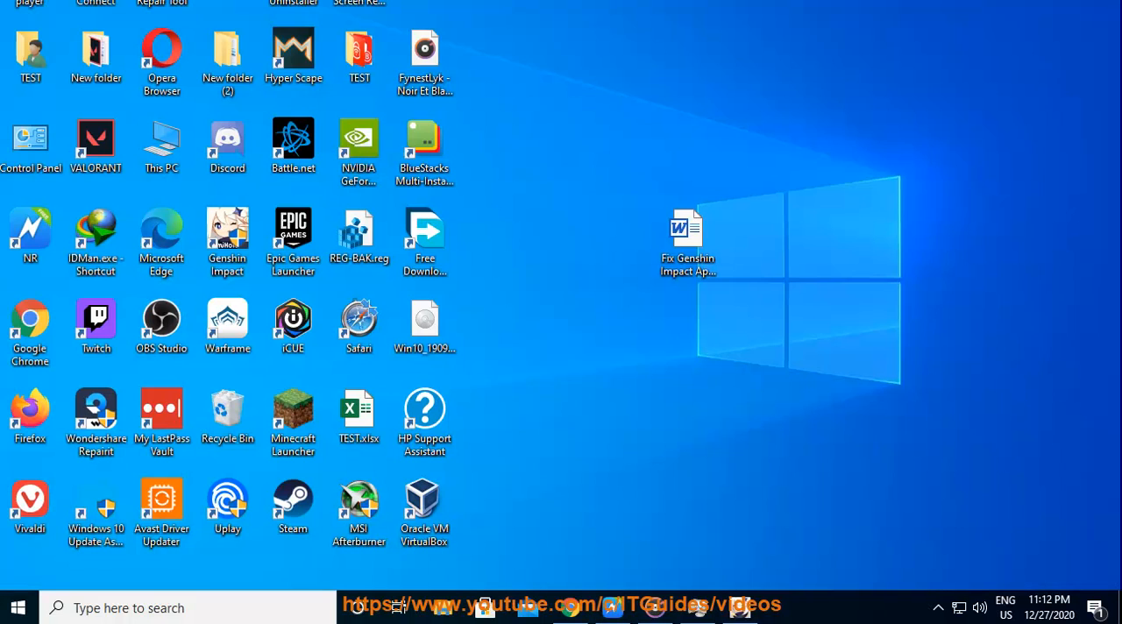
Bring up the Genshin Impact shortcut's options to open its file location
right_click(227, 236)
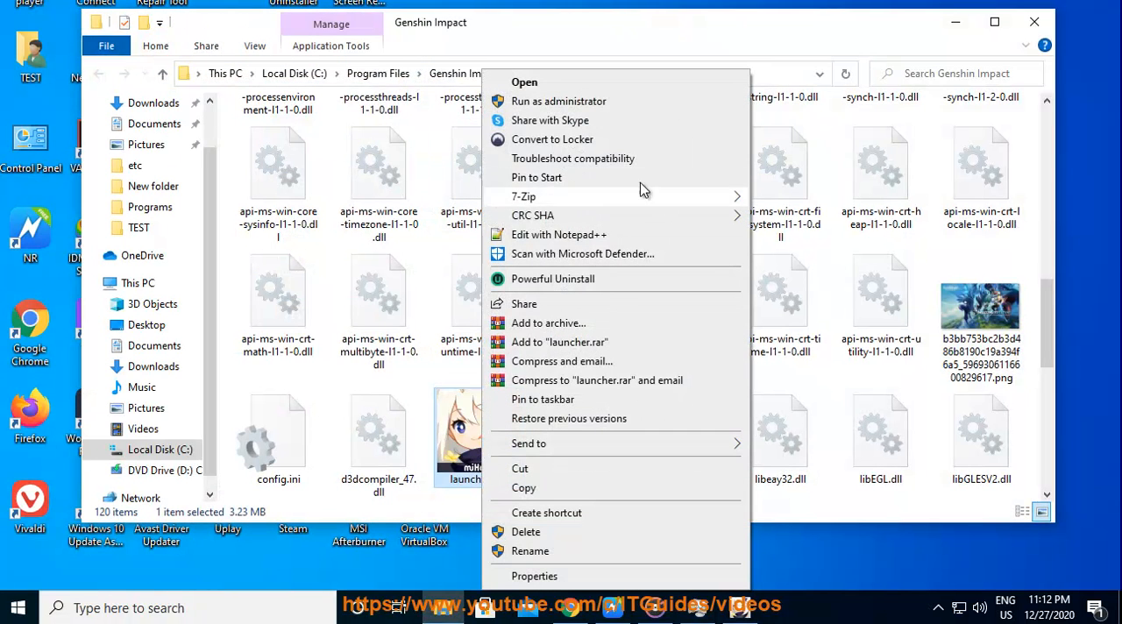
mouse_move(609, 226)
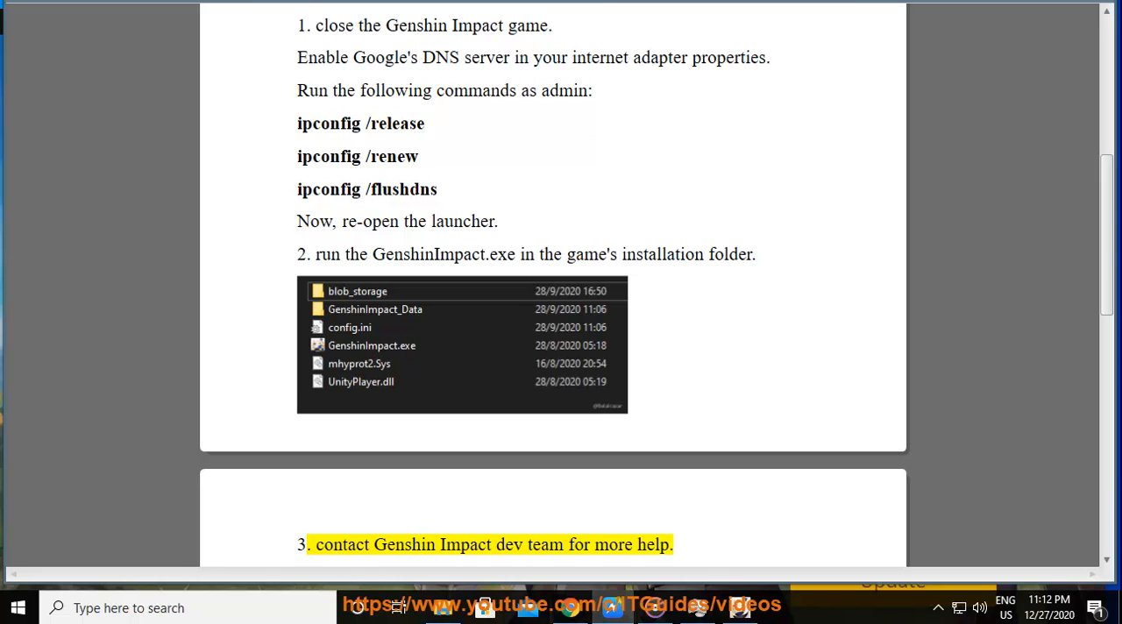
Select the word Impact in step 3 about contacting the dev team
double_click(466, 545)
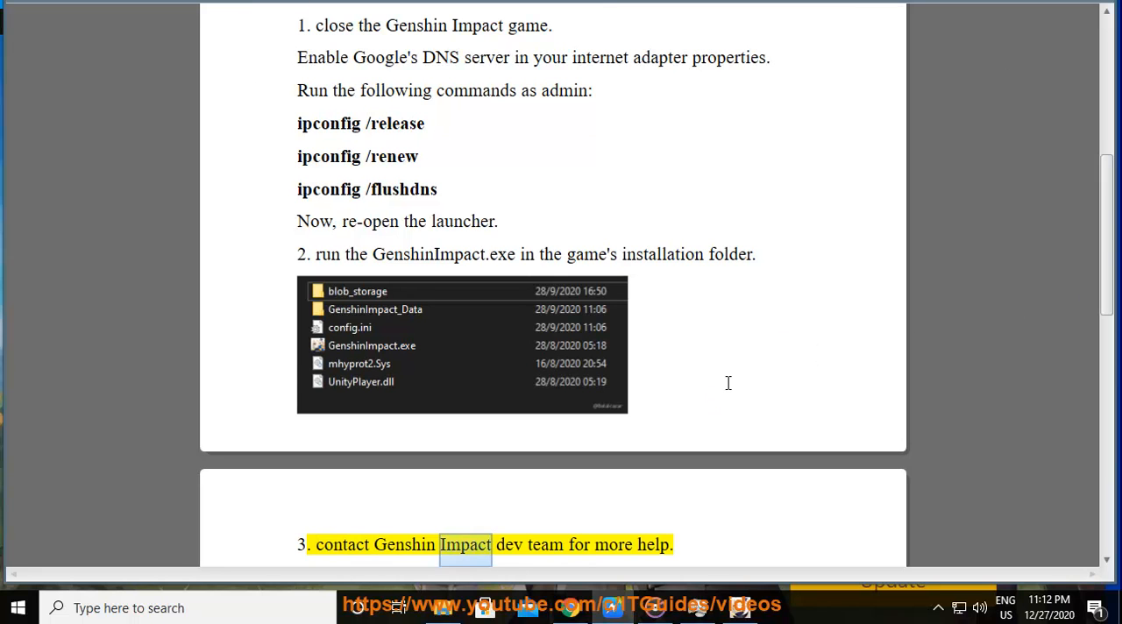